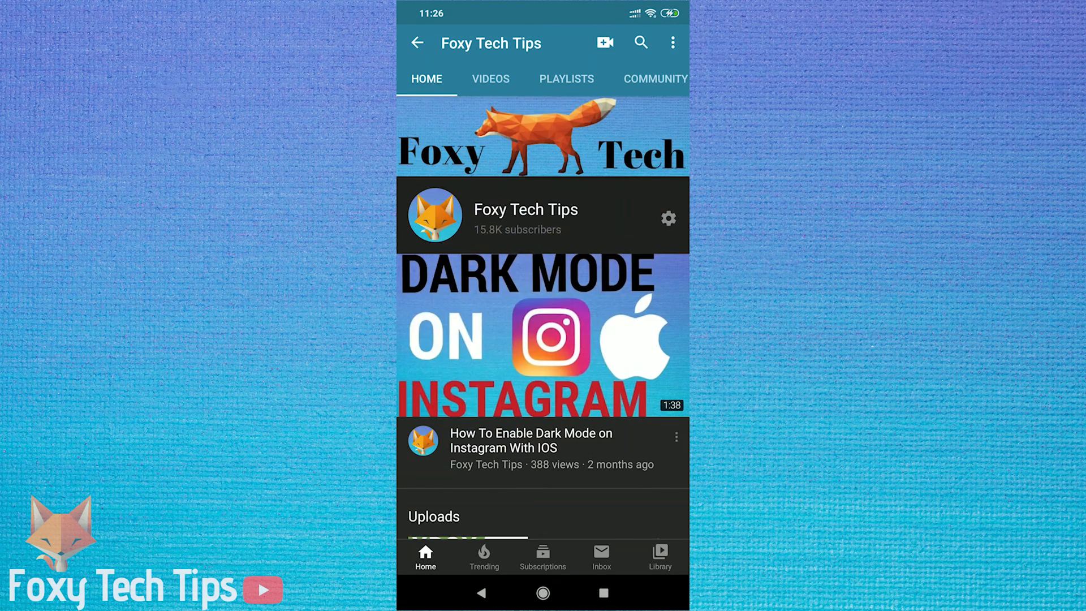
View the Foxy Tech Tips uploads and app settings, then exit to the home screen.
click(490, 78)
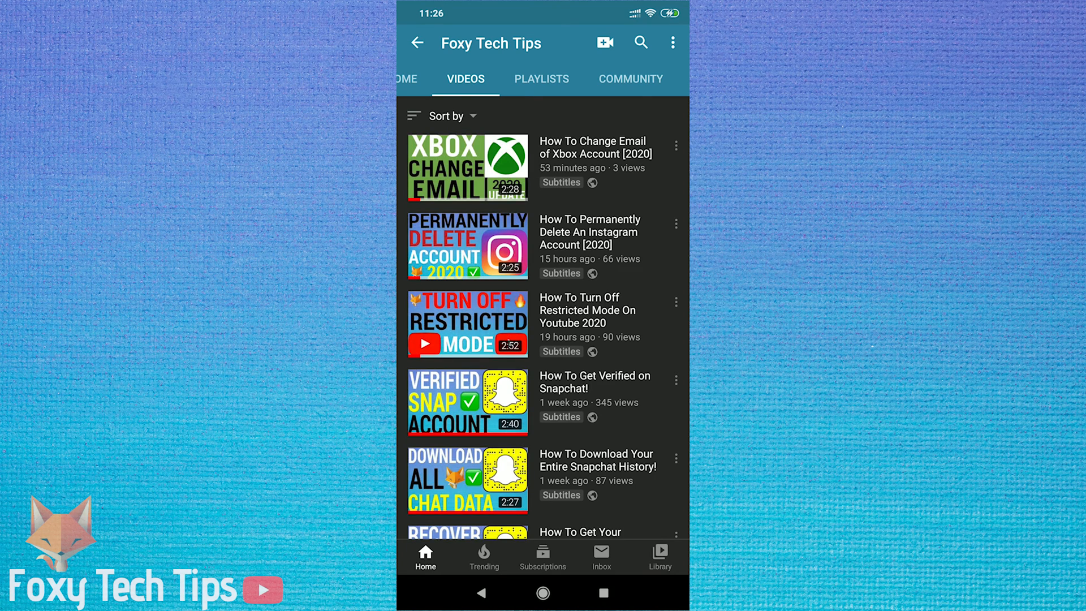
click(672, 42)
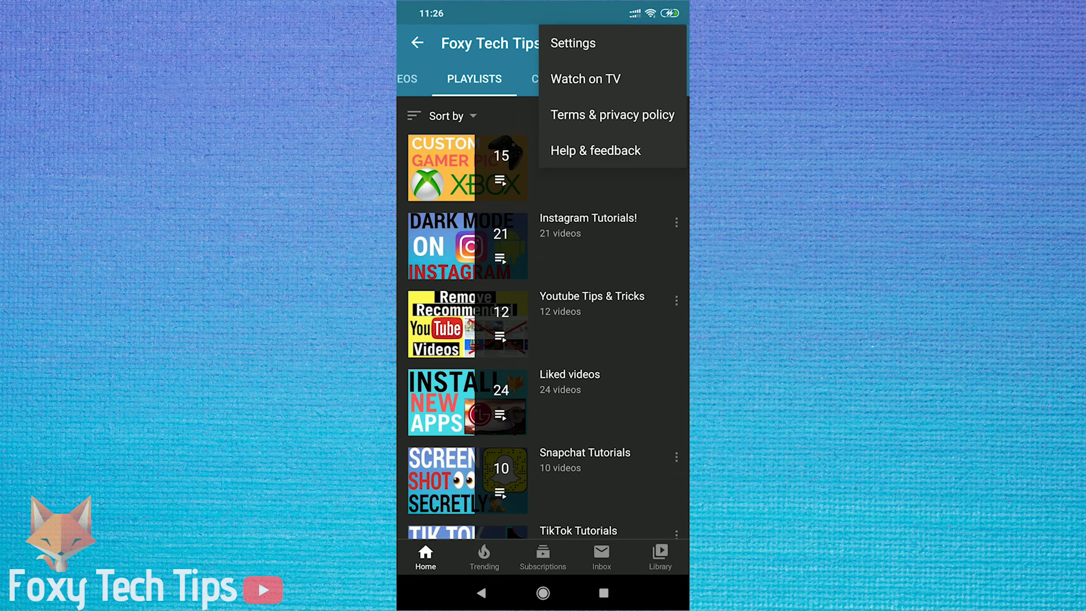
click(572, 43)
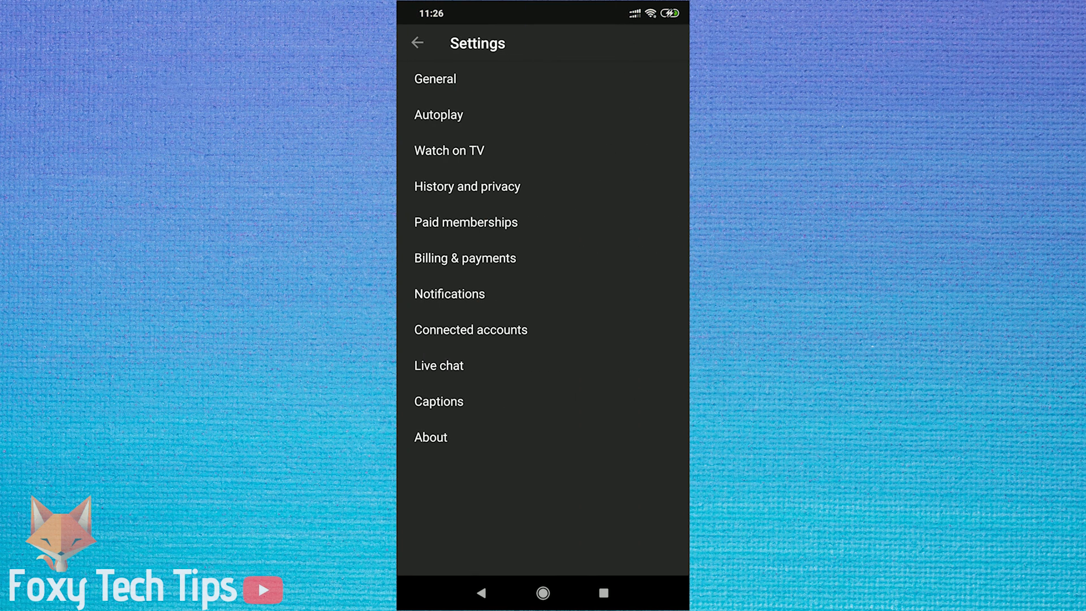
click(417, 43)
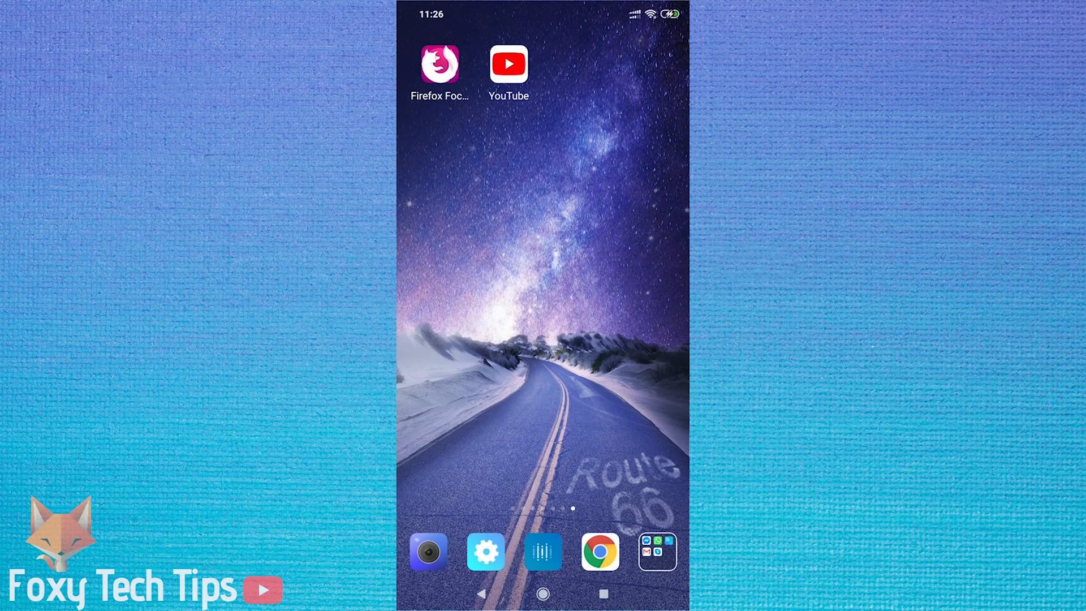
Load desktop YouTube in Firefox Focus and reach the YouTube Studio channel dashboard.
click(508, 65)
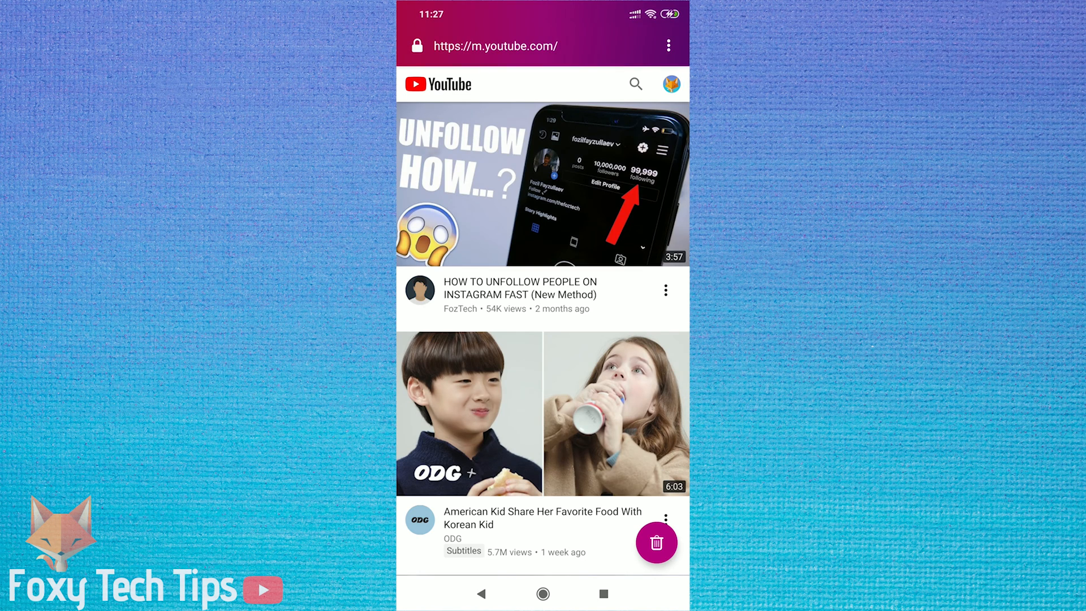
click(667, 46)
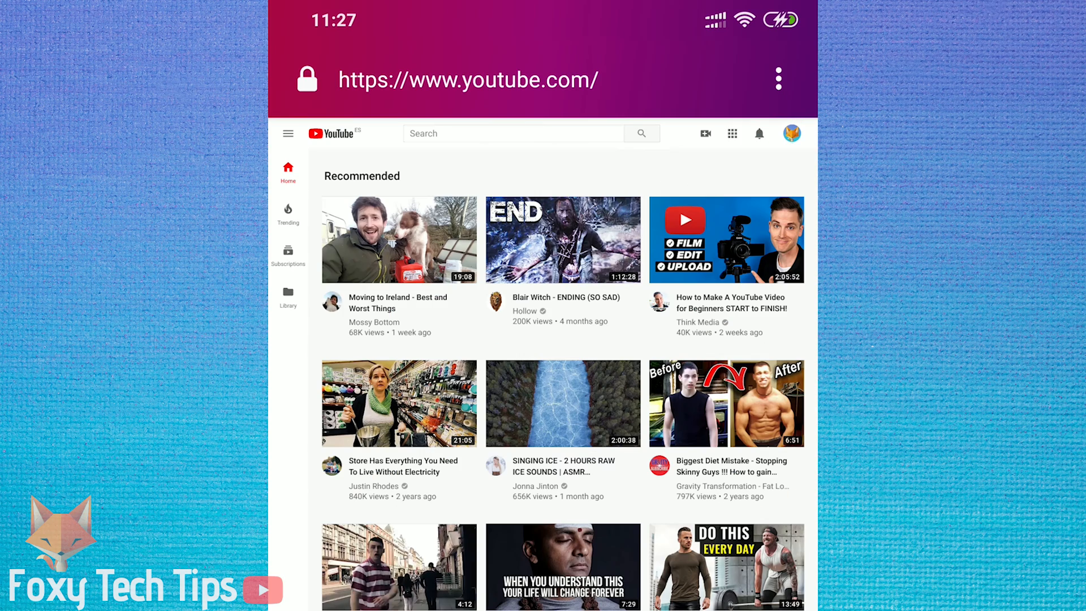
click(791, 133)
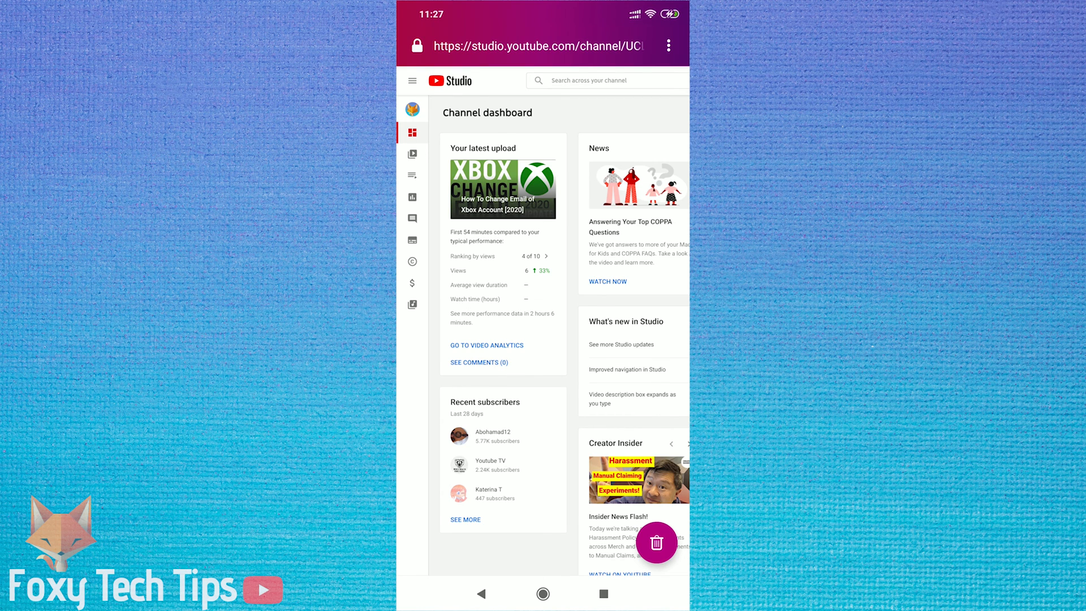
Switch to Creator Studio Classic from the sidebar and skip the beta feedback survey.
scroll(down, 3)
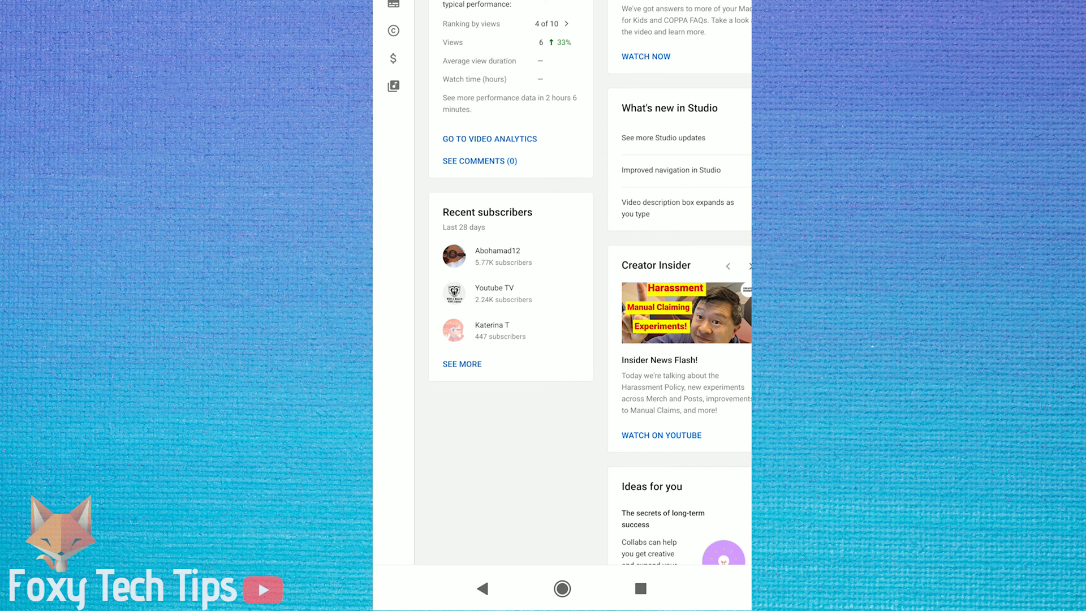
scroll(down, 3)
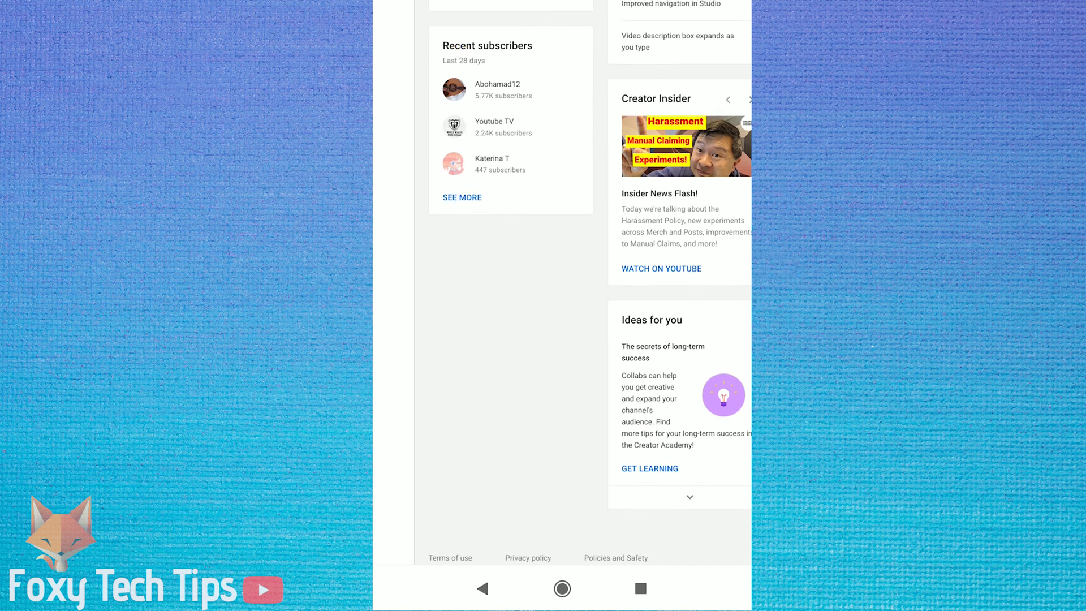
scroll(down, 3)
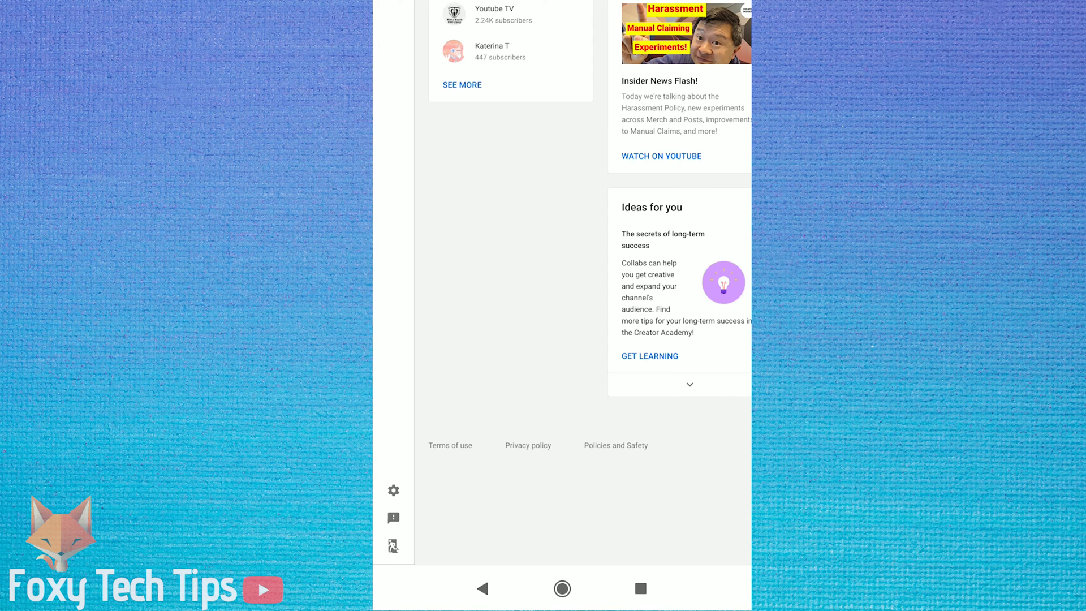
click(393, 518)
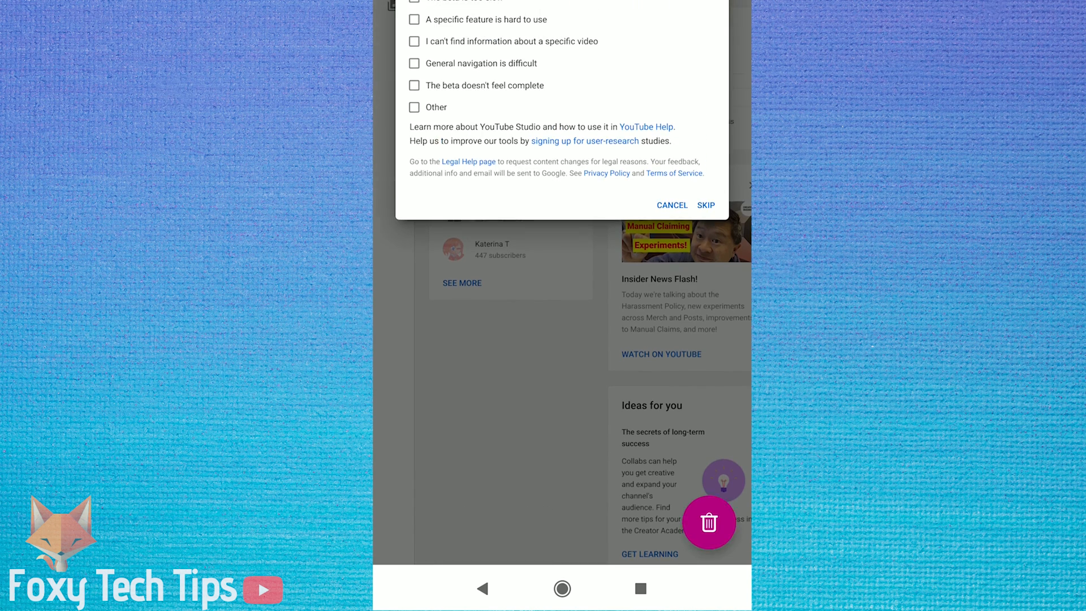
click(706, 205)
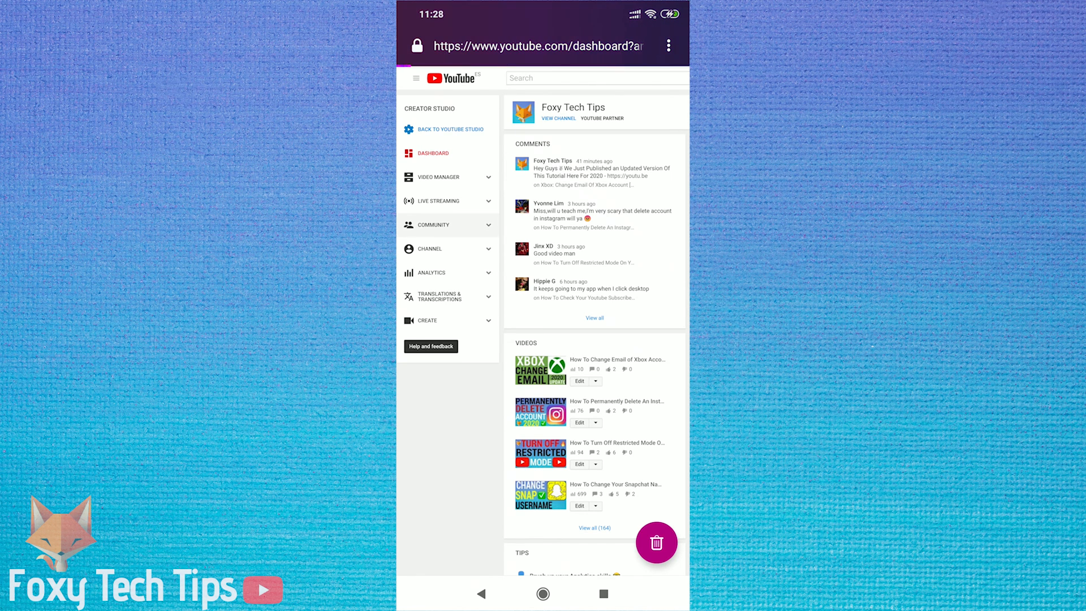
Open Community, then the Subscribers list showing 15,800 subscribers.
click(594, 318)
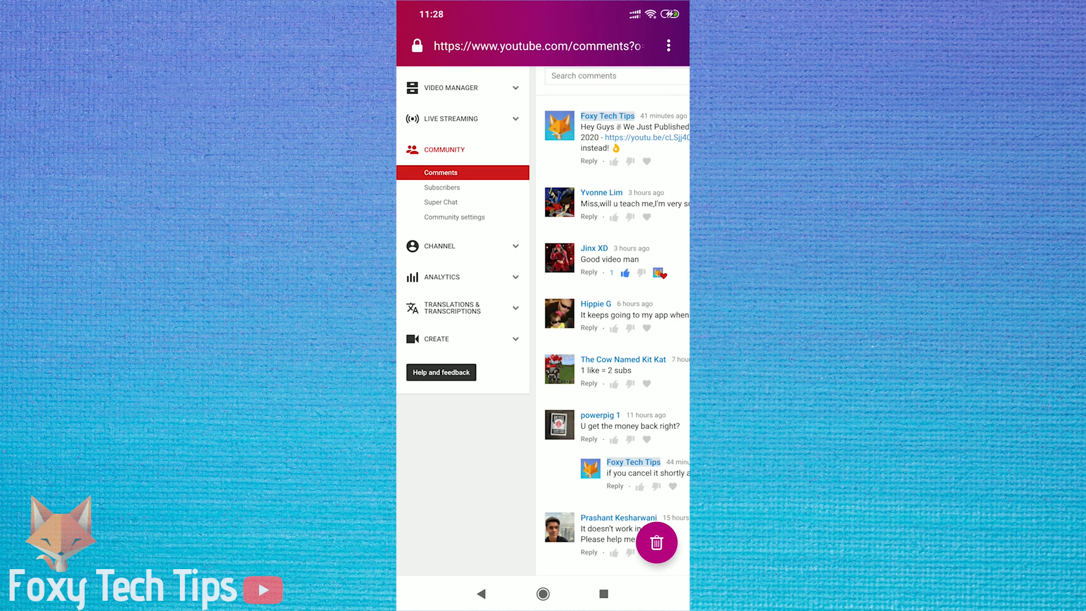
click(442, 187)
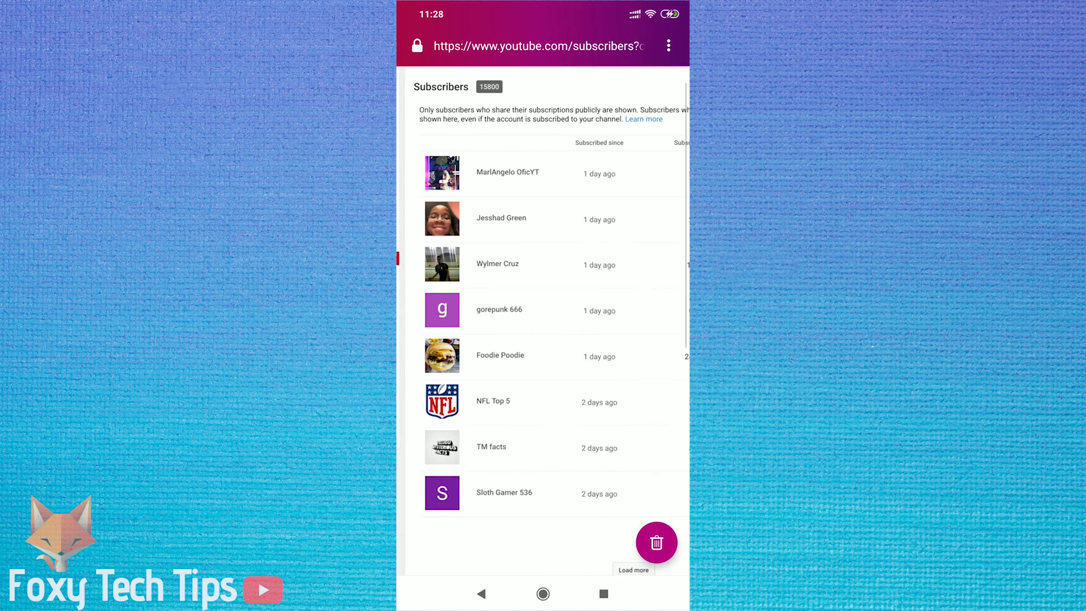
Load more subscribers, extending the list back to about six days ago.
scroll(up, 3)
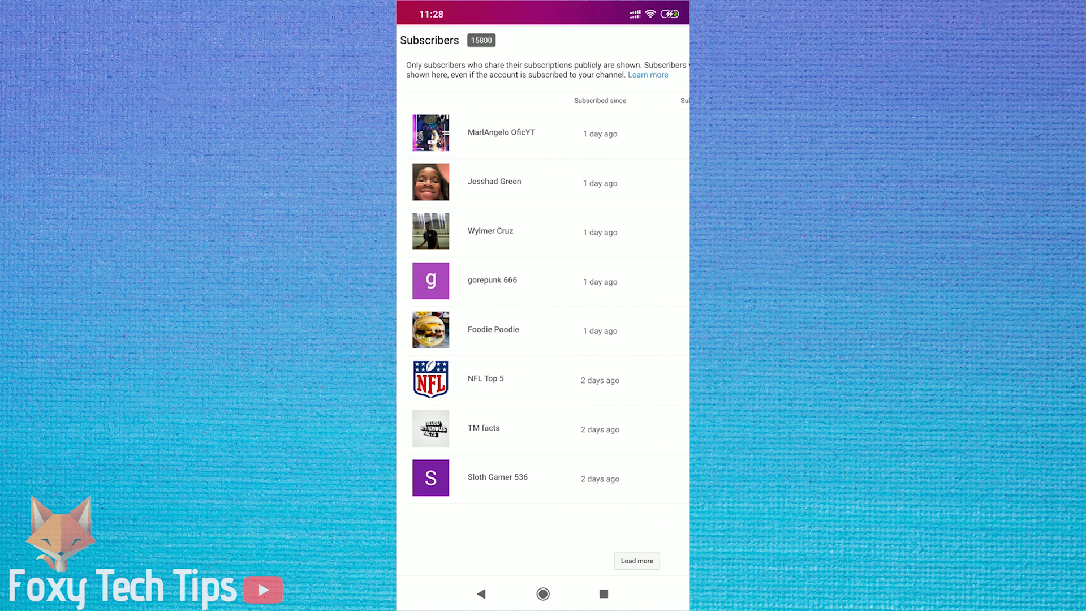
click(635, 560)
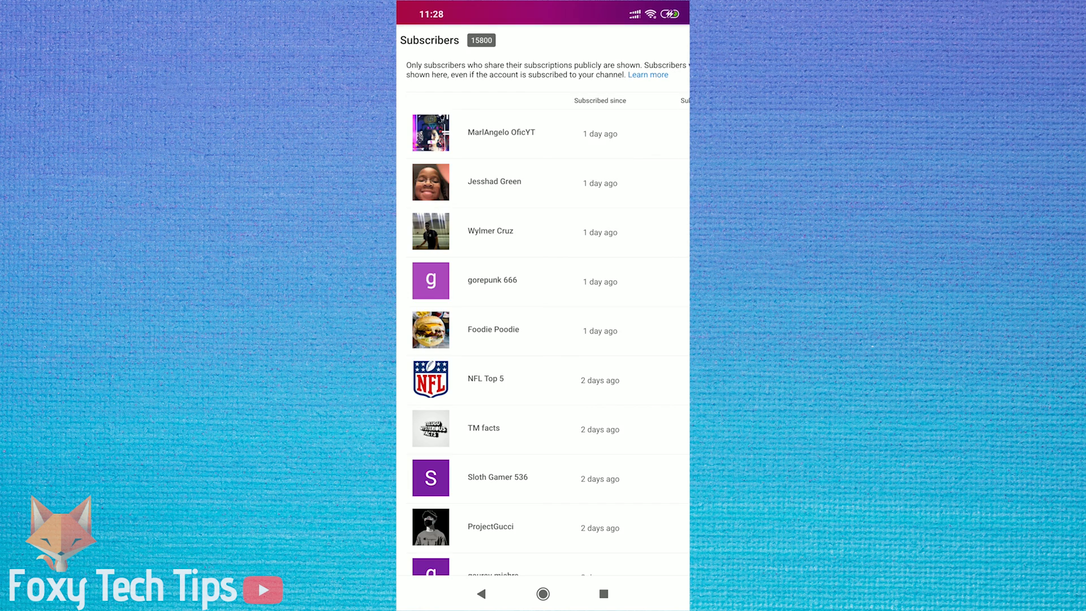
scroll(down, 3)
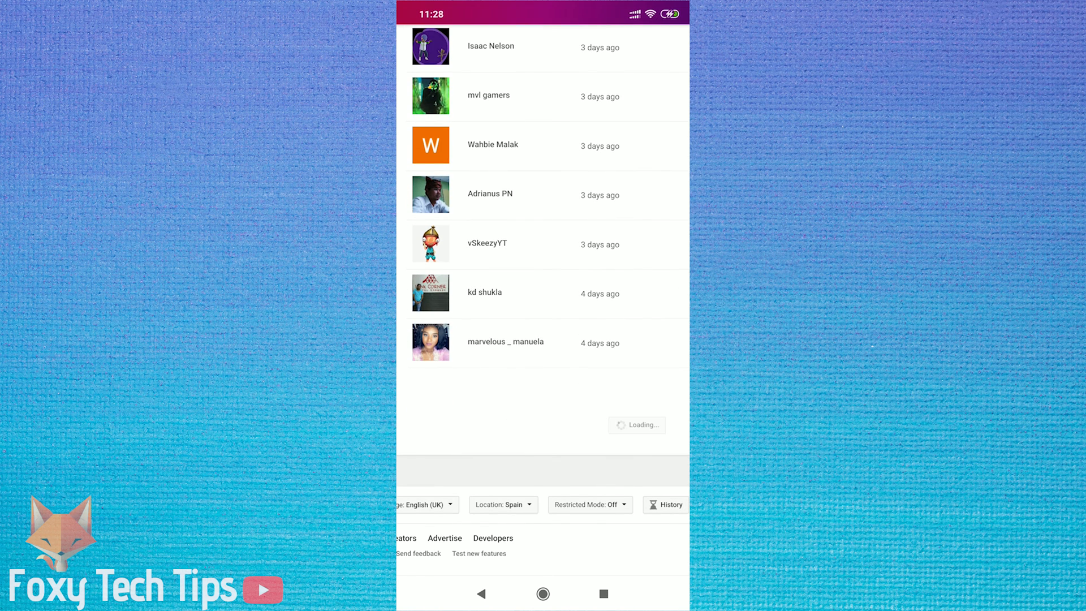
scroll(down, 3)
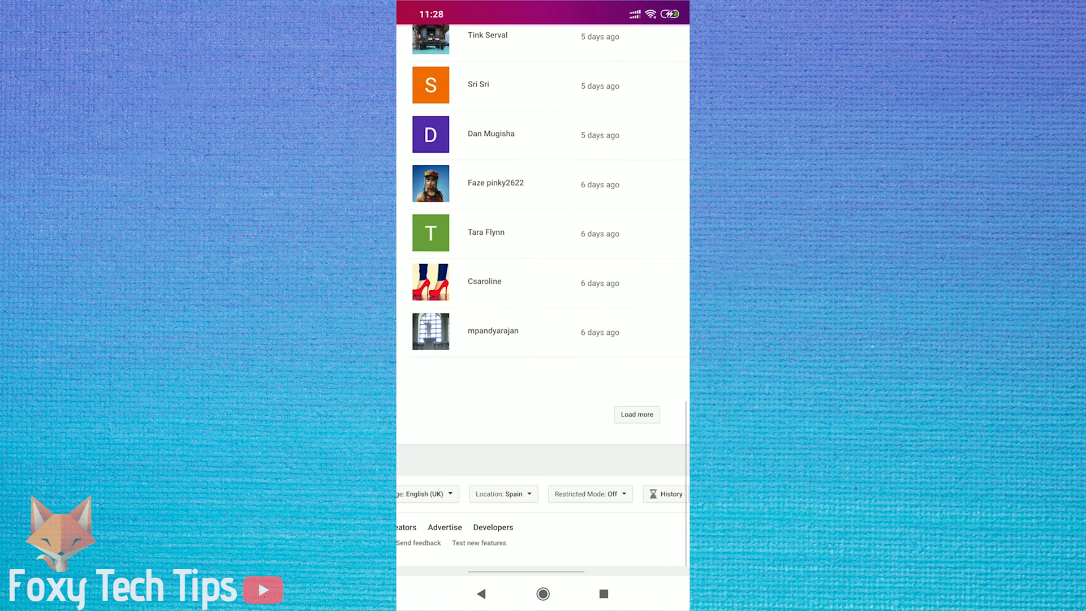